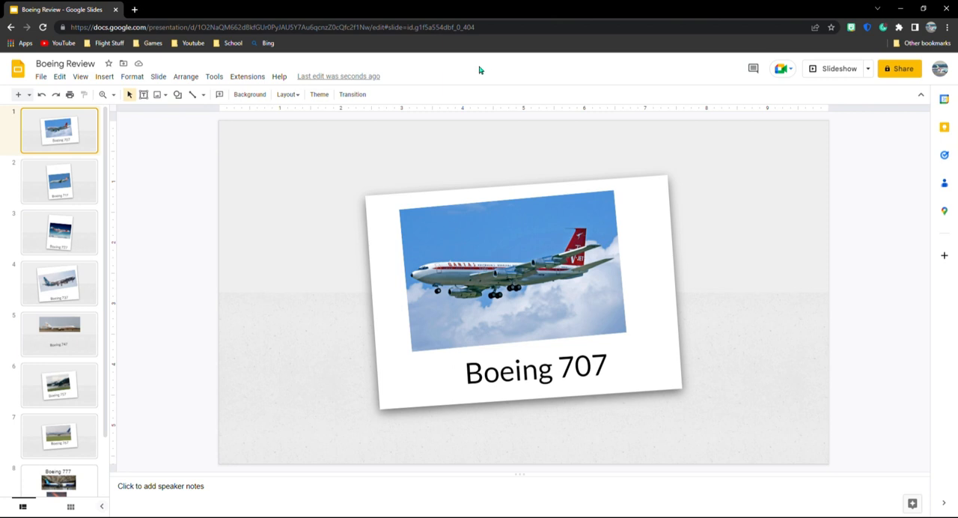
pyautogui.moveTo(461, 67)
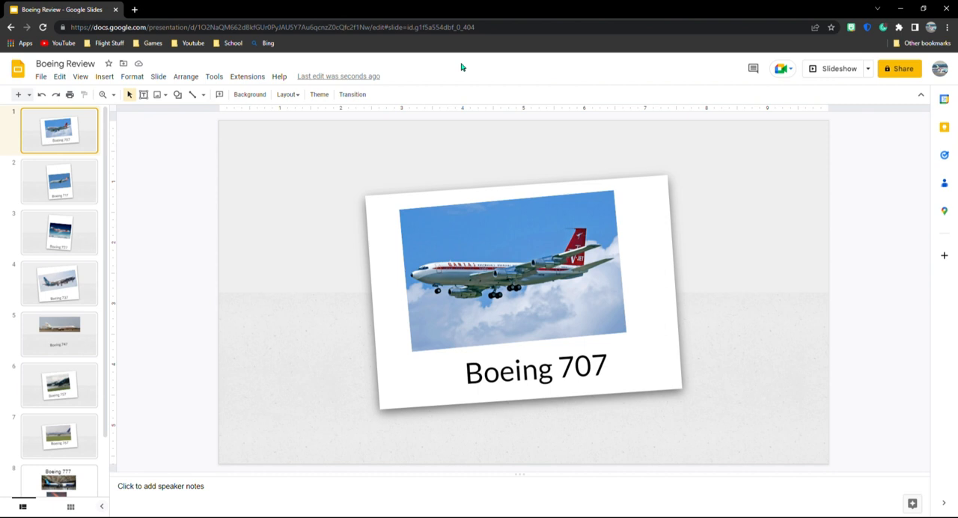
pyautogui.moveTo(777, 126)
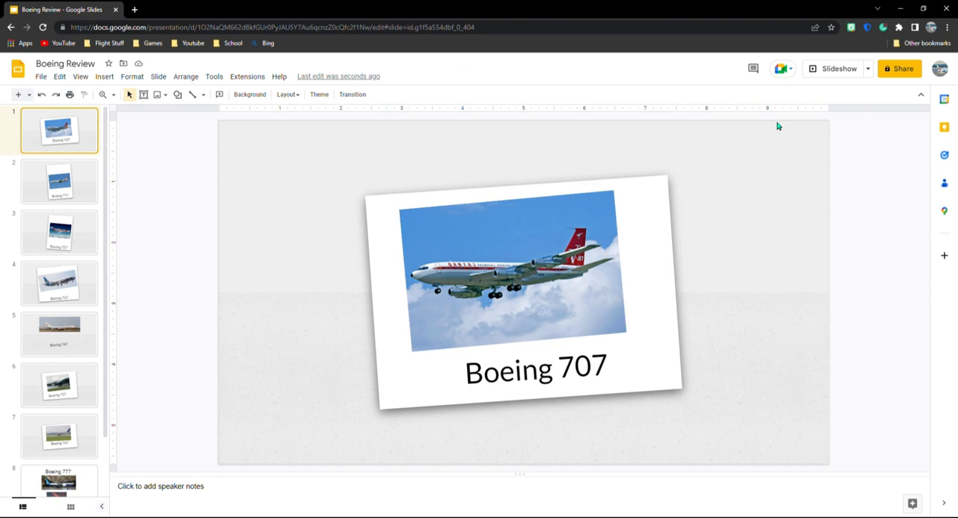
pyautogui.moveTo(659, 139)
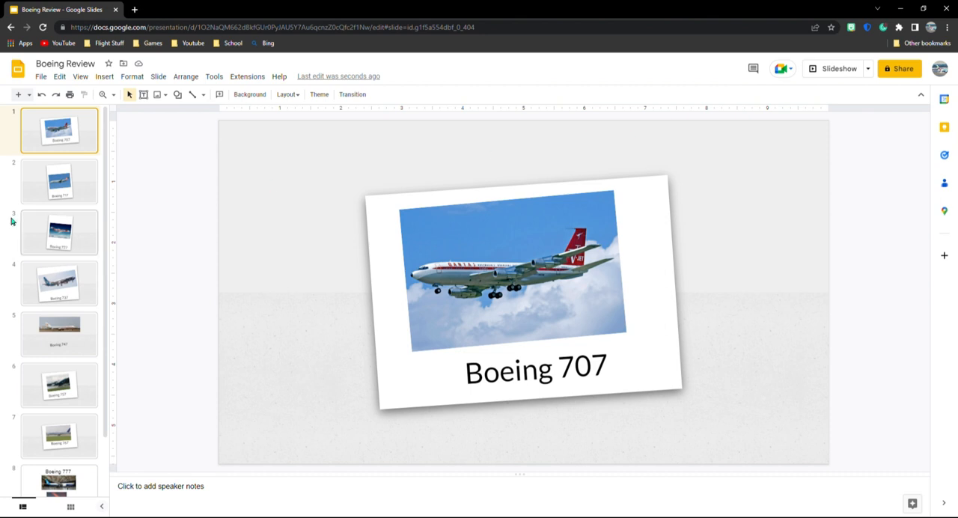
# - Open slide 2, the Boeing 717 slide, from the filmstrip
pyautogui.click(59, 181)
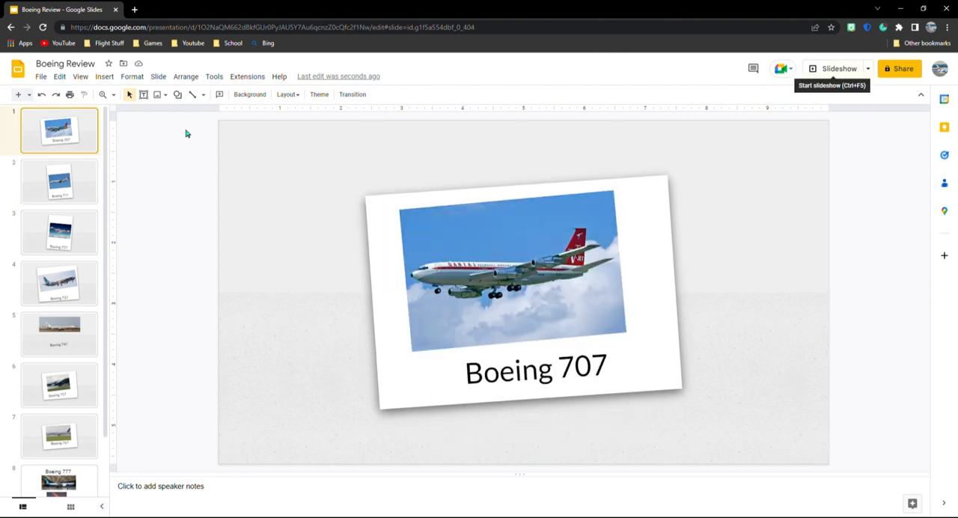
pyautogui.moveTo(34, 192)
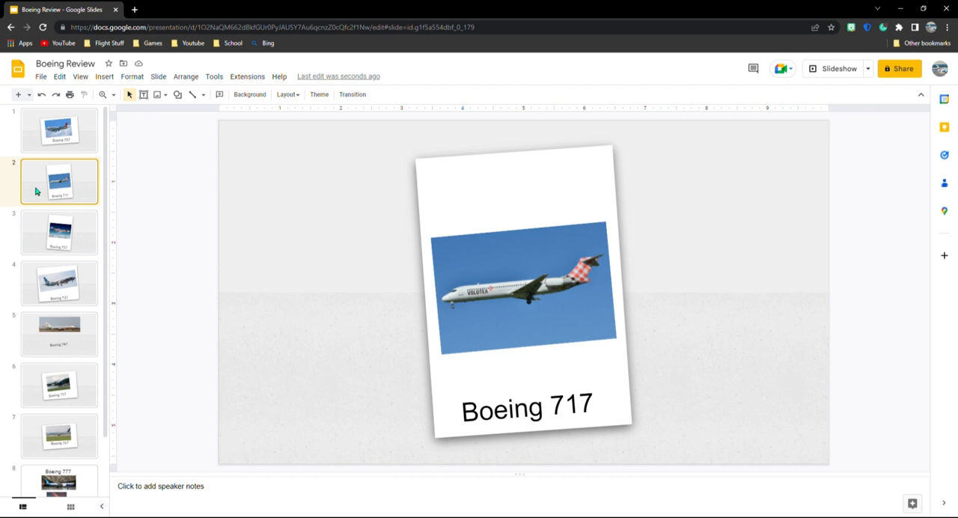
# - Browse slides 3, 4 and 5: the Boeing 727, 737 and 747
pyautogui.click(60, 232)
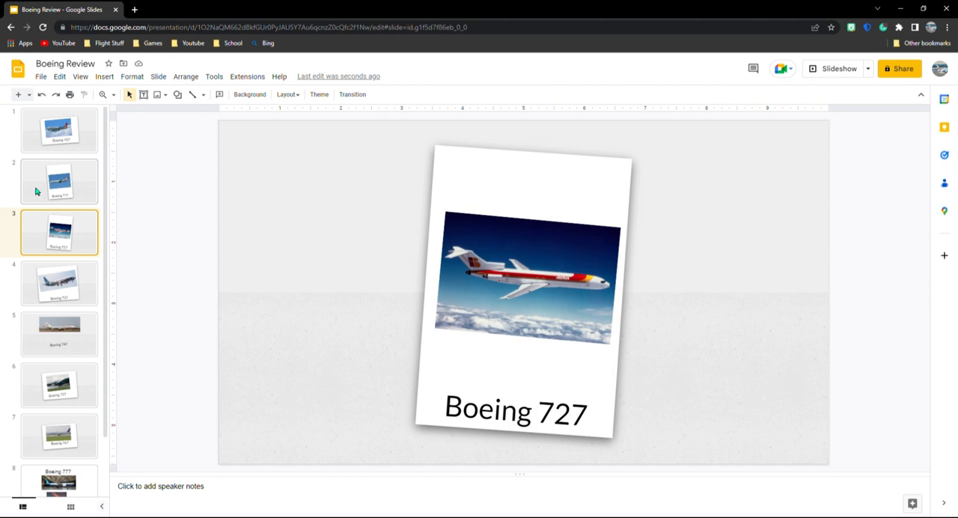
pyautogui.click(59, 283)
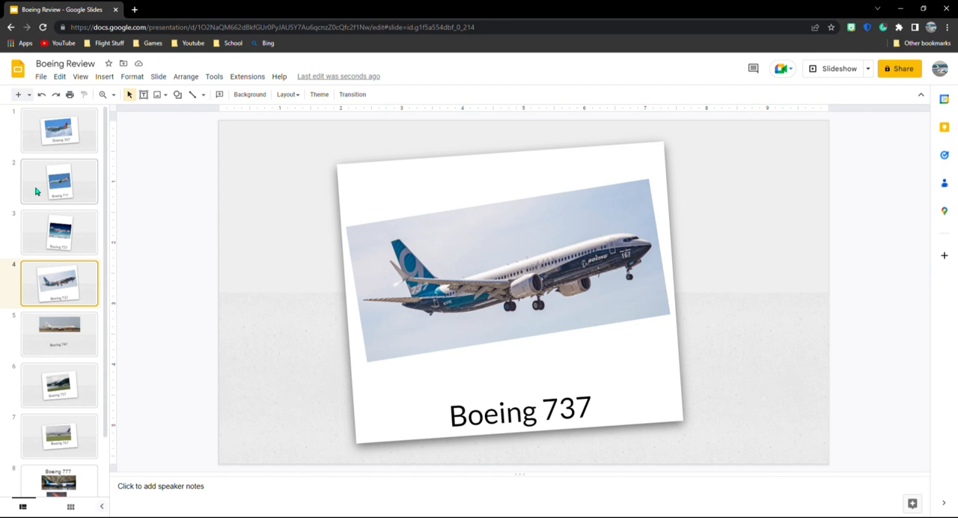
pyautogui.click(59, 334)
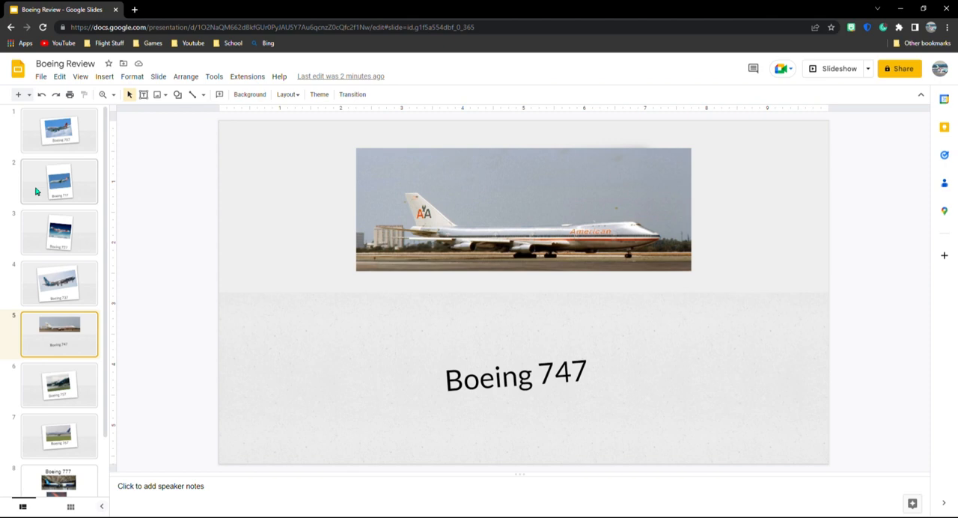
# - Browse slides 6, 7 and 8: the Boeing 757, 767 and two-photo 777
pyautogui.click(59, 385)
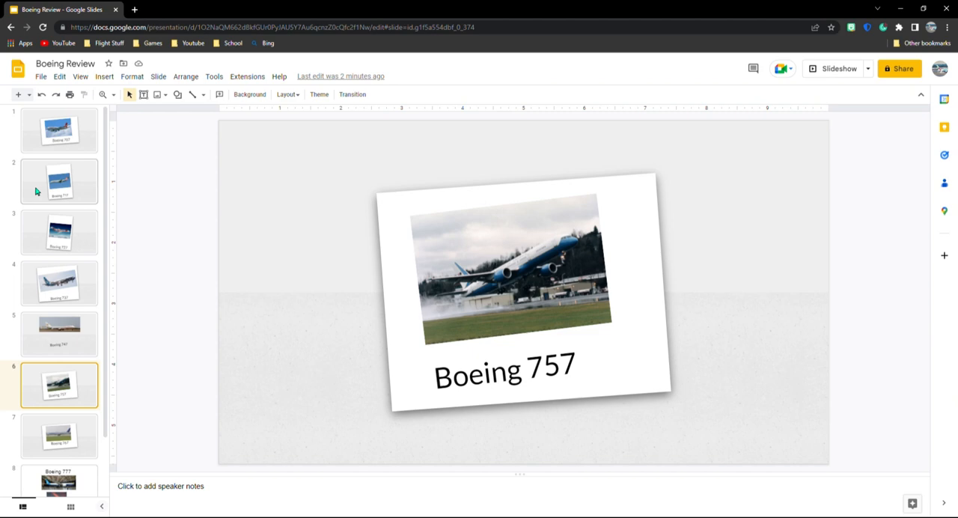
pyautogui.click(59, 435)
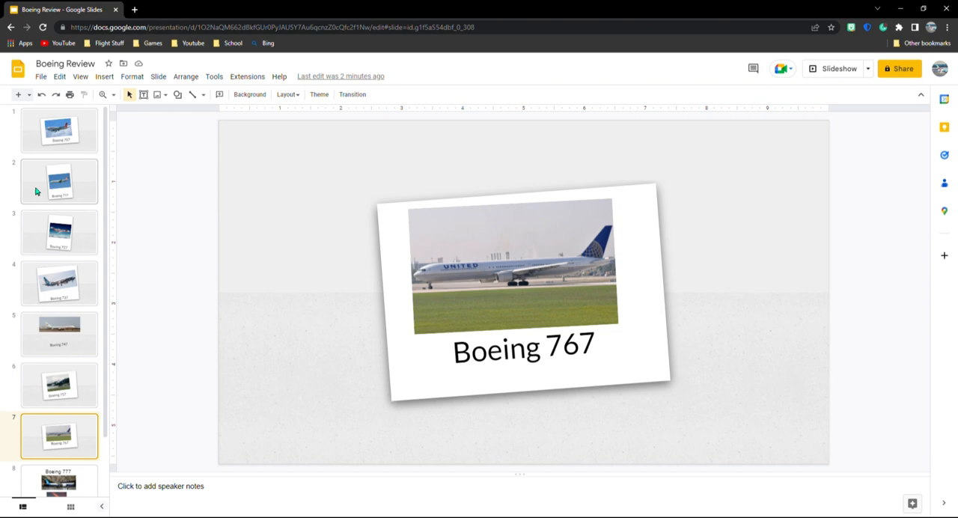
pyautogui.click(59, 482)
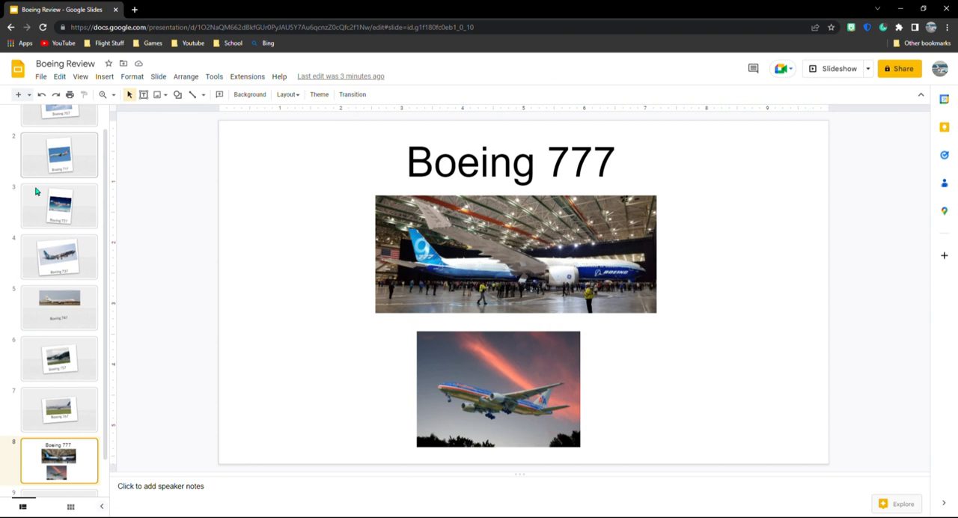
pyautogui.moveTo(52, 270)
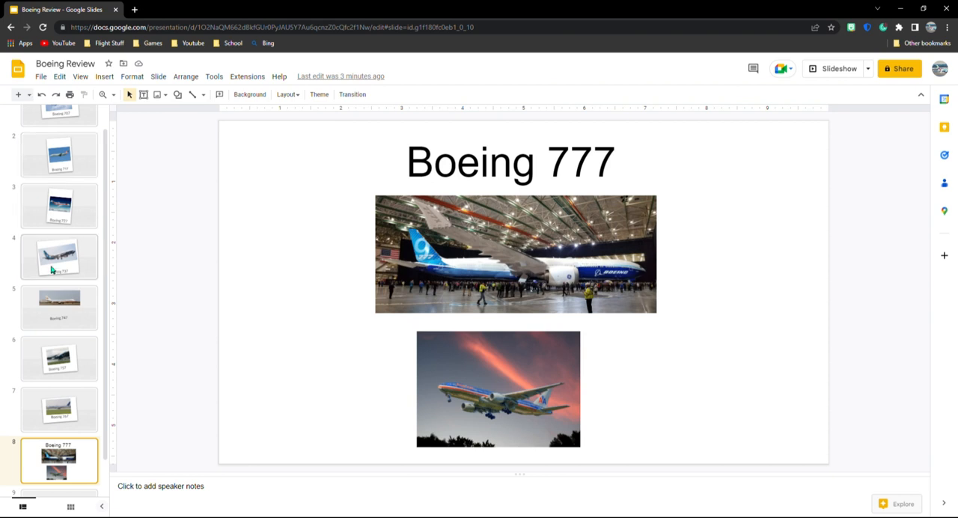
# - Open slide 9, the final Boeing 787 slide, then scroll the filmstrip back up
pyautogui.scroll(-3)
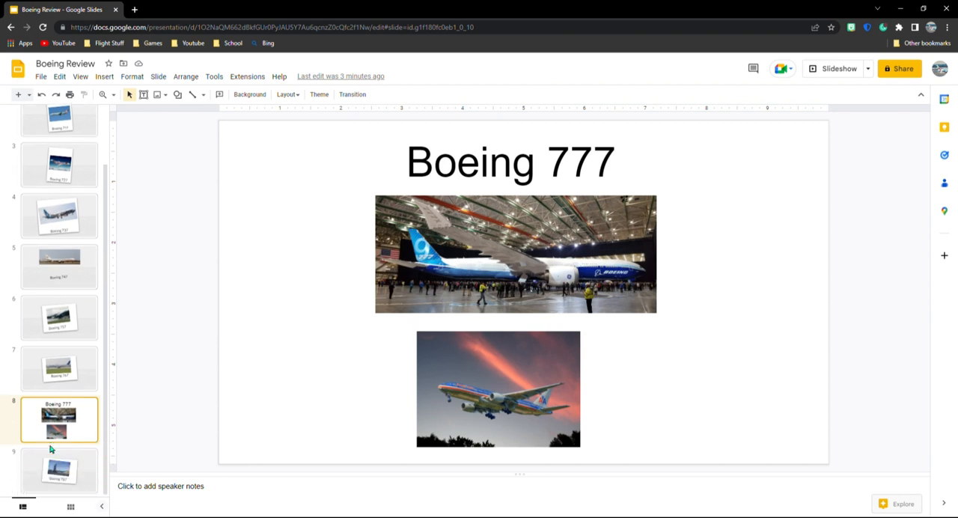
pyautogui.click(59, 469)
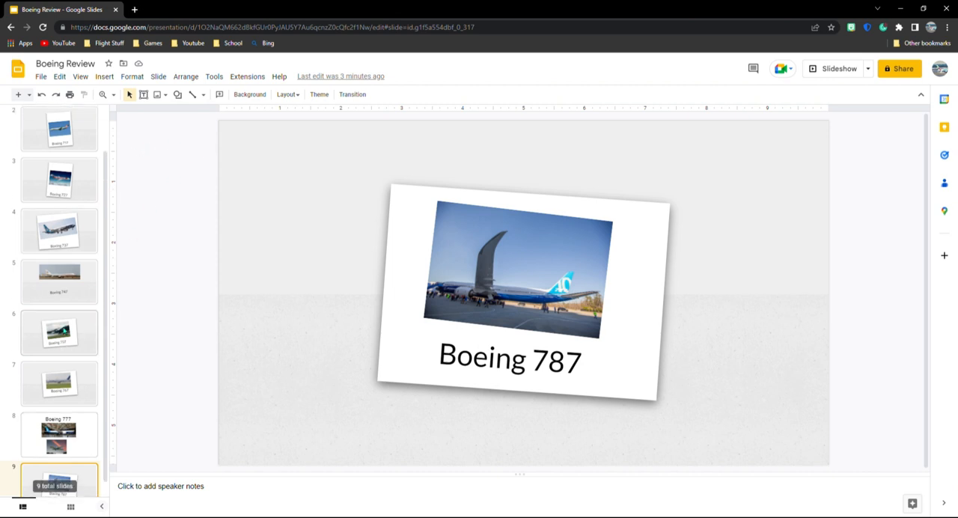
pyautogui.scroll(3)
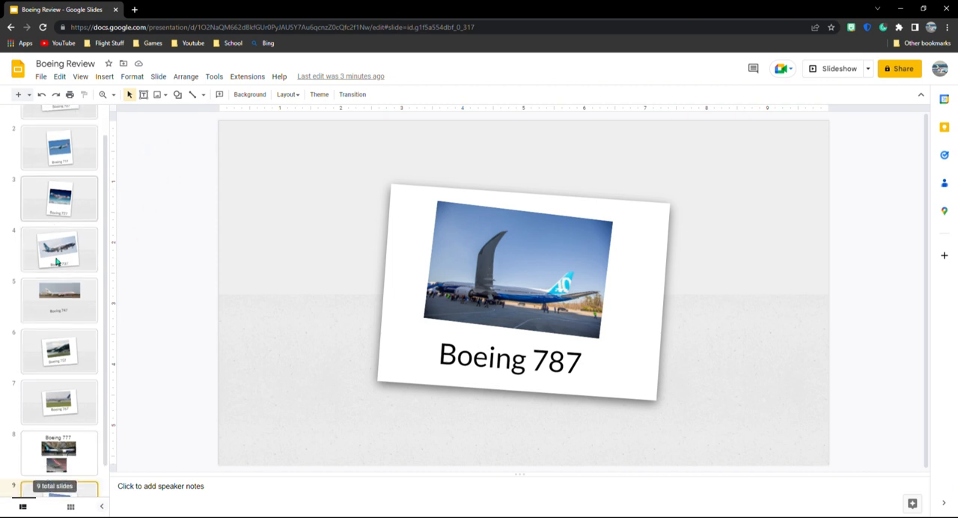
pyautogui.scroll(3)
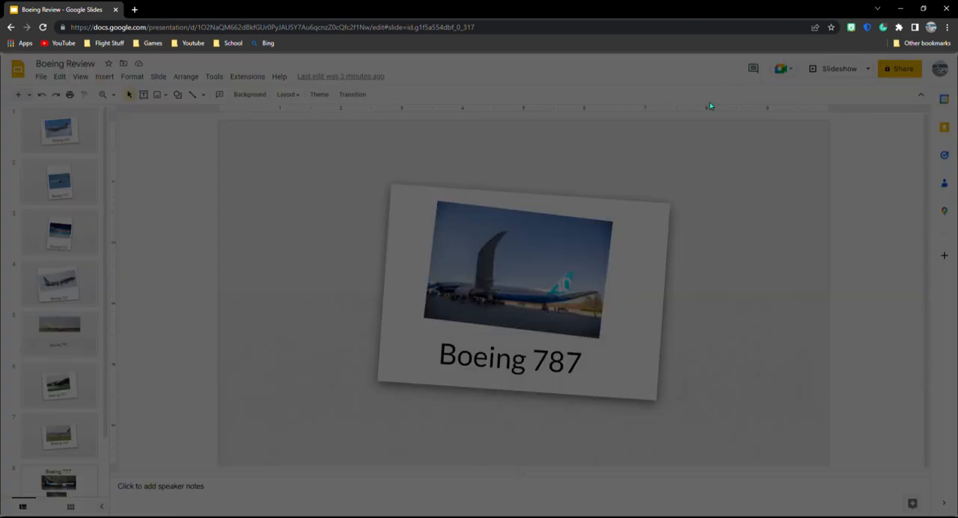
pyautogui.click(900, 68)
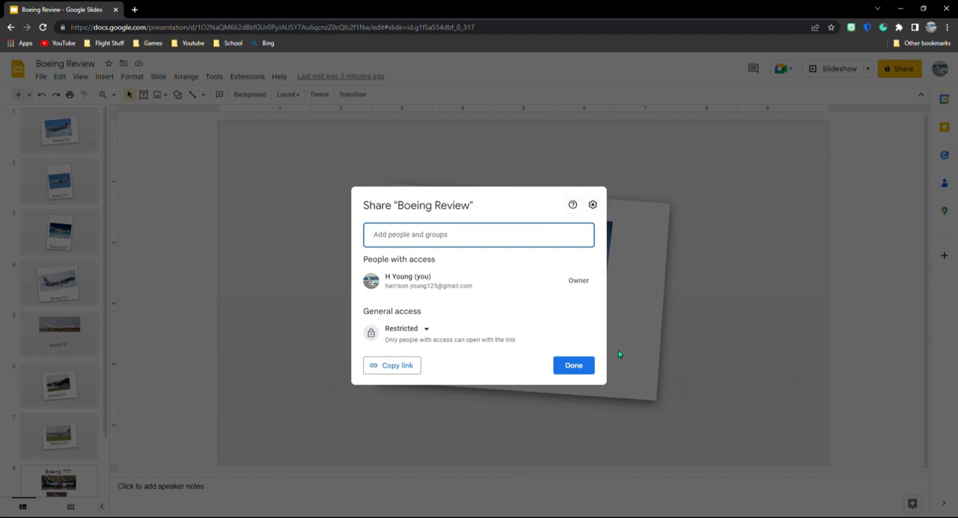
pyautogui.click(573, 365)
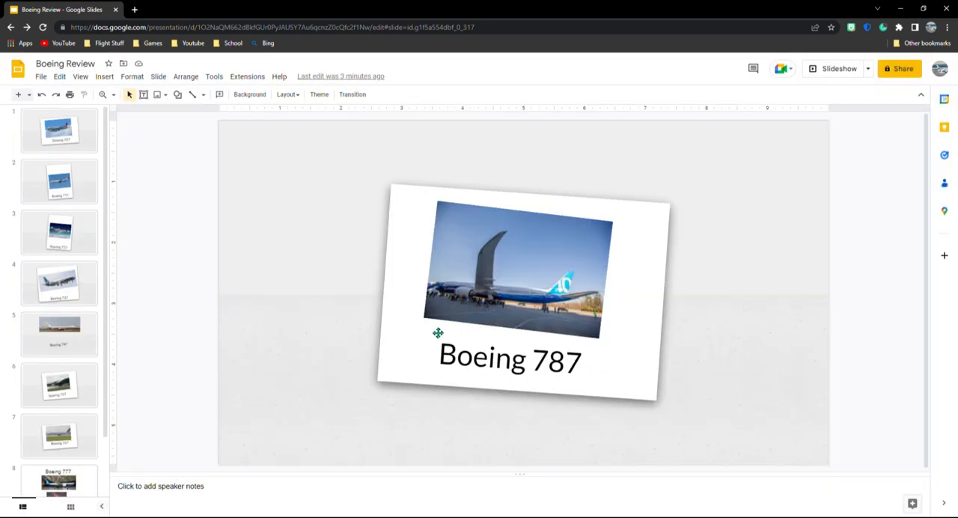
pyautogui.moveTo(331, 303)
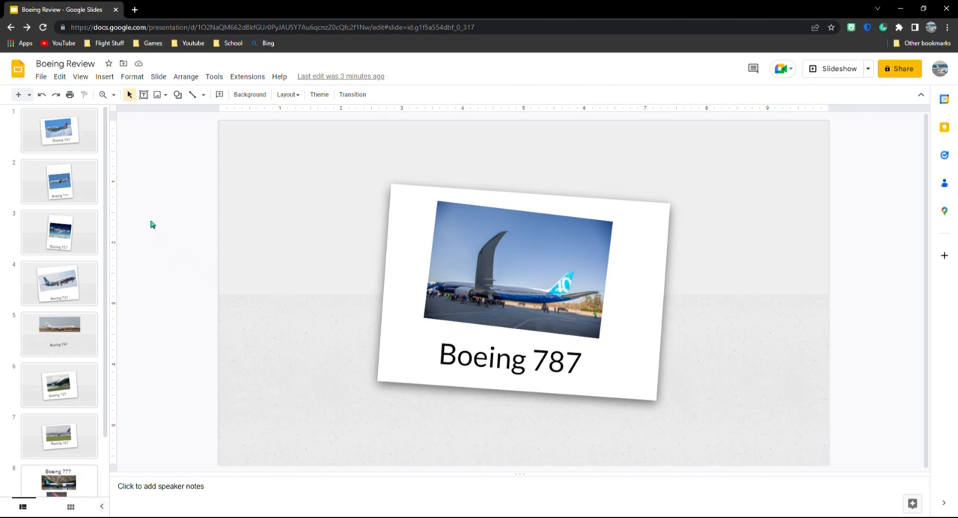
pyautogui.moveTo(133, 189)
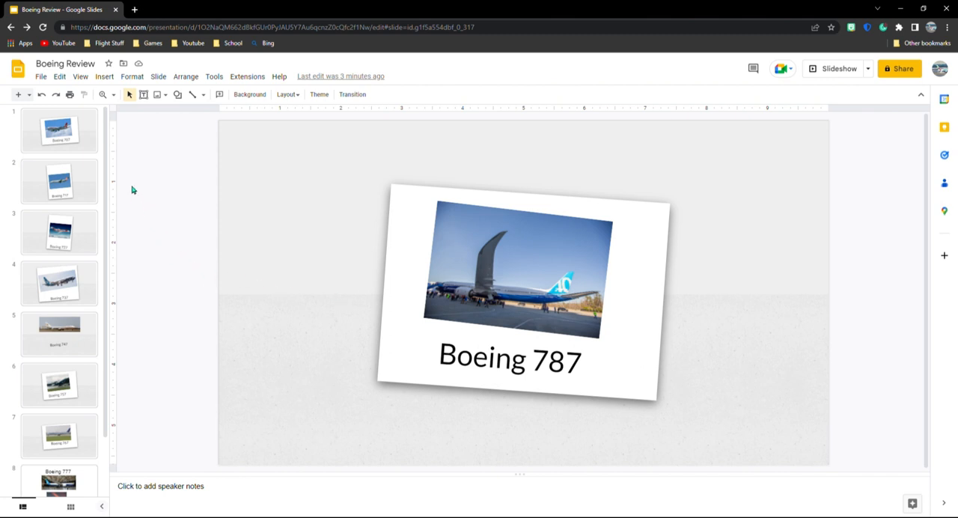
pyautogui.moveTo(123, 178)
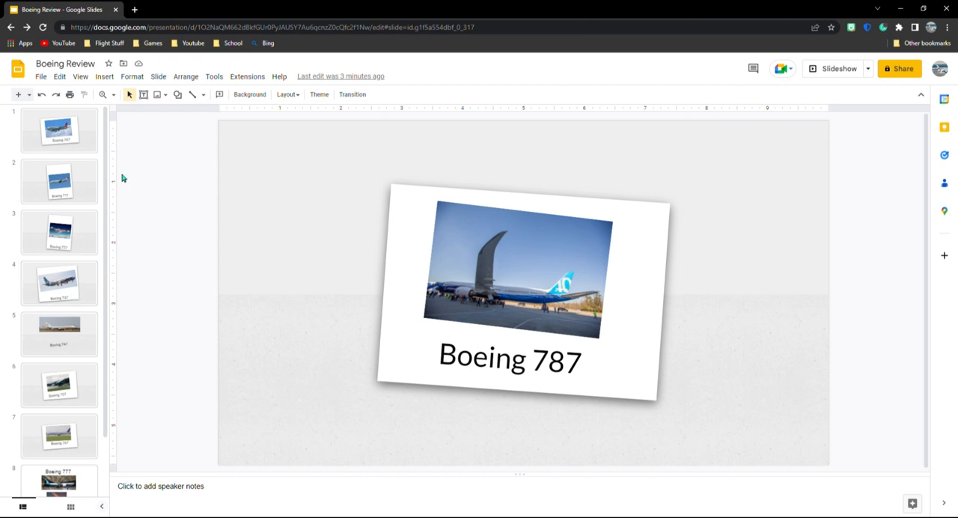
pyautogui.moveTo(112, 160)
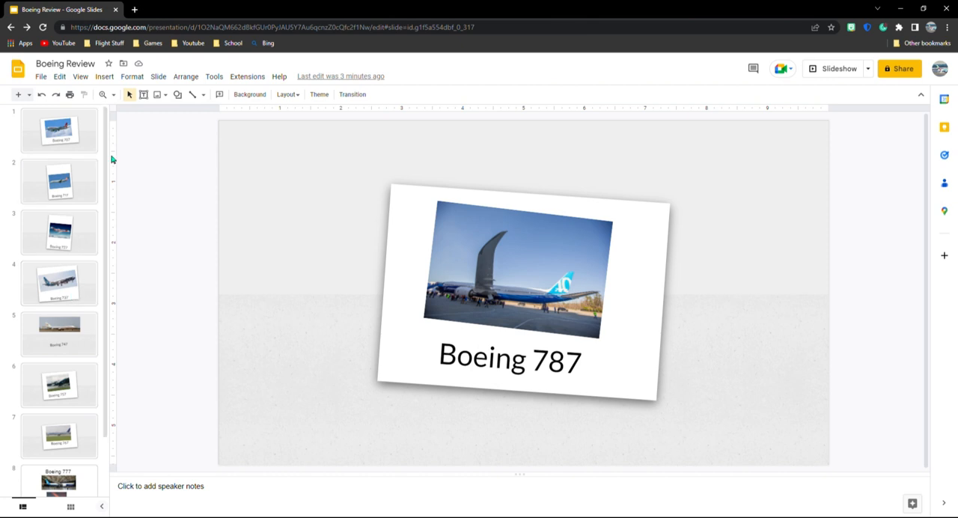